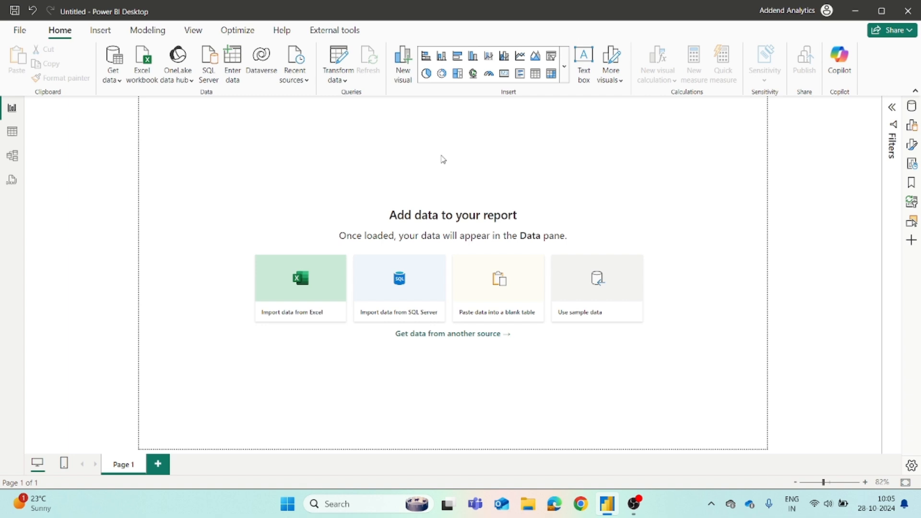
{"action": "mouse_move", "coordinate": [474, 181]}
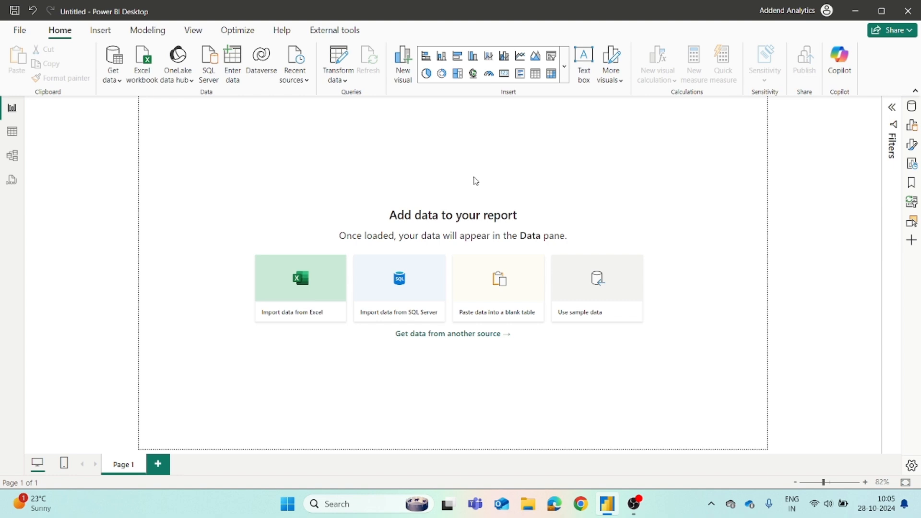
{"action": "mouse_move", "coordinate": [650, 392]}
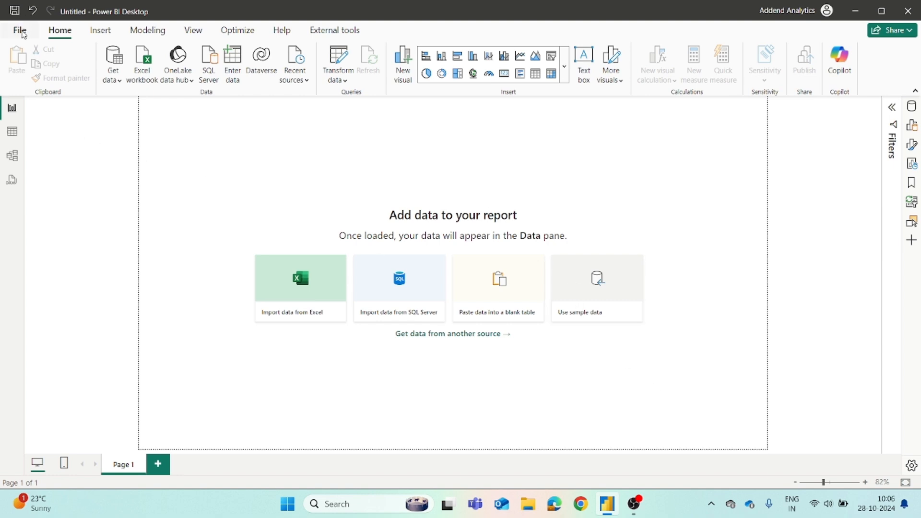
Step: Show the Options and settings page from the File menu
{"action": "left_click", "coordinate": [20, 30]}
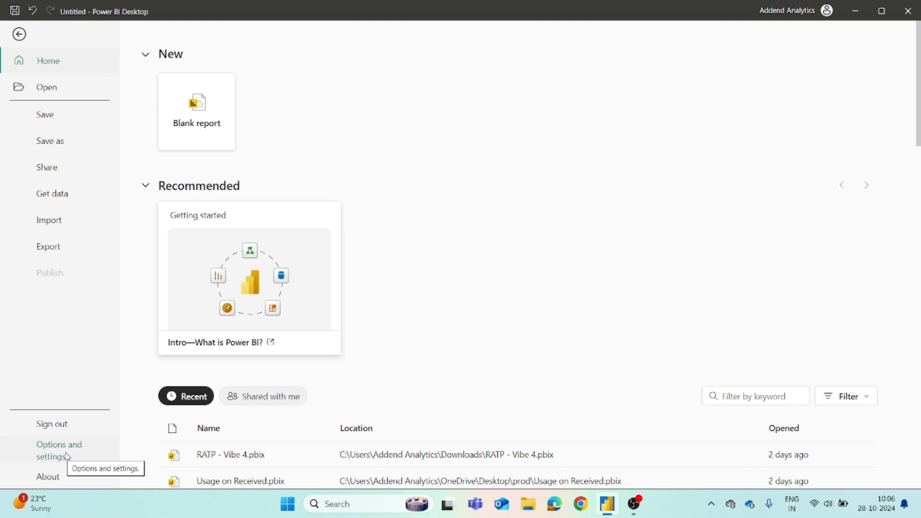
{"action": "left_click", "coordinate": [58, 450]}
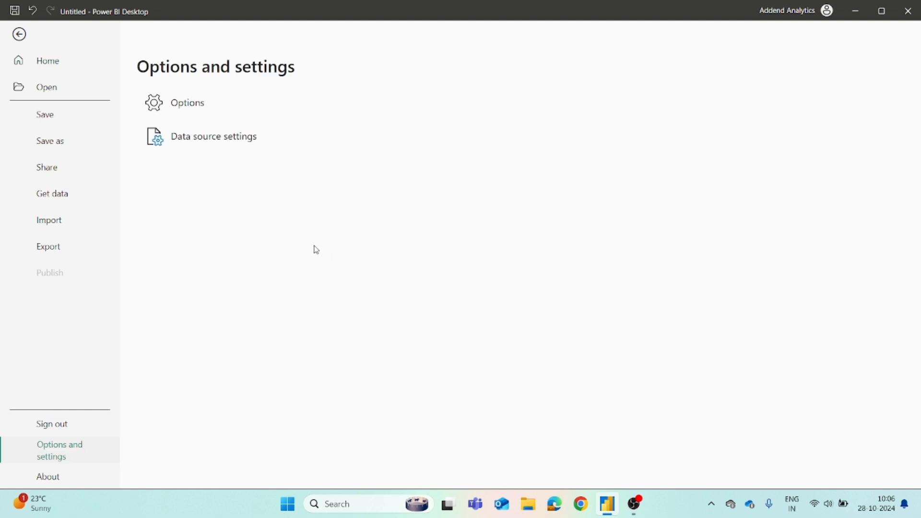
{"action": "mouse_move", "coordinate": [221, 150]}
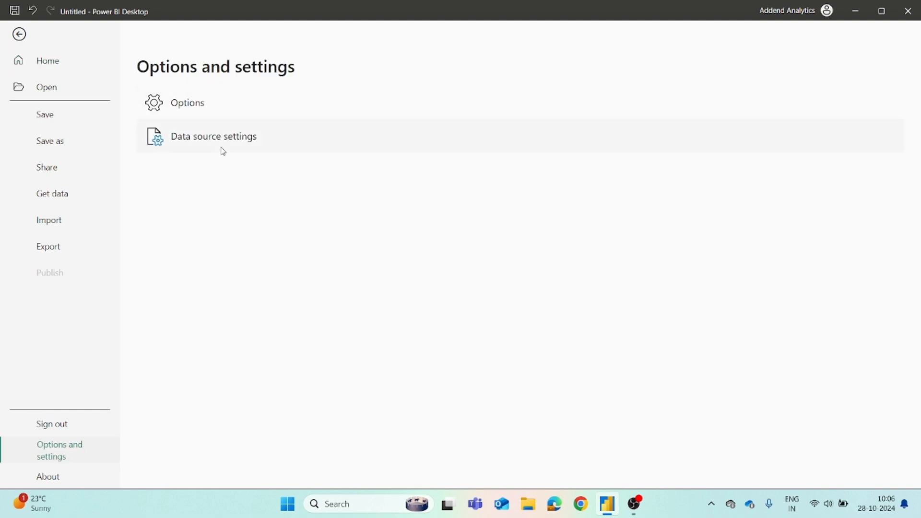
{"action": "mouse_move", "coordinate": [214, 111]}
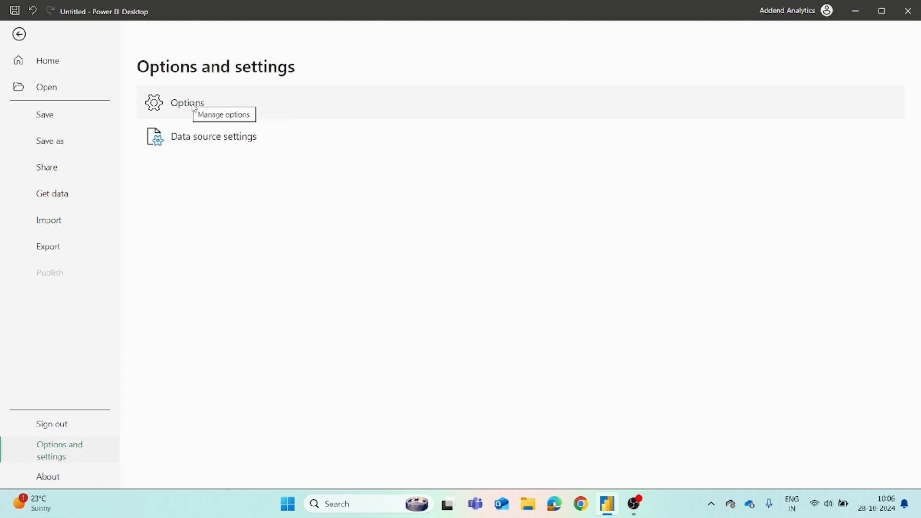
Step: Show the Preview features list under GLOBAL in the Options dialog
{"action": "left_click", "coordinate": [19, 34]}
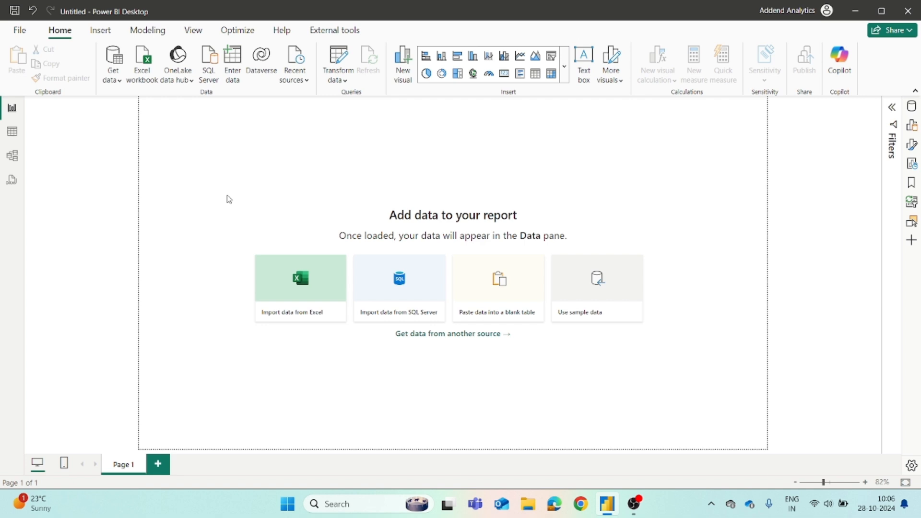
{"action": "mouse_move", "coordinate": [251, 198]}
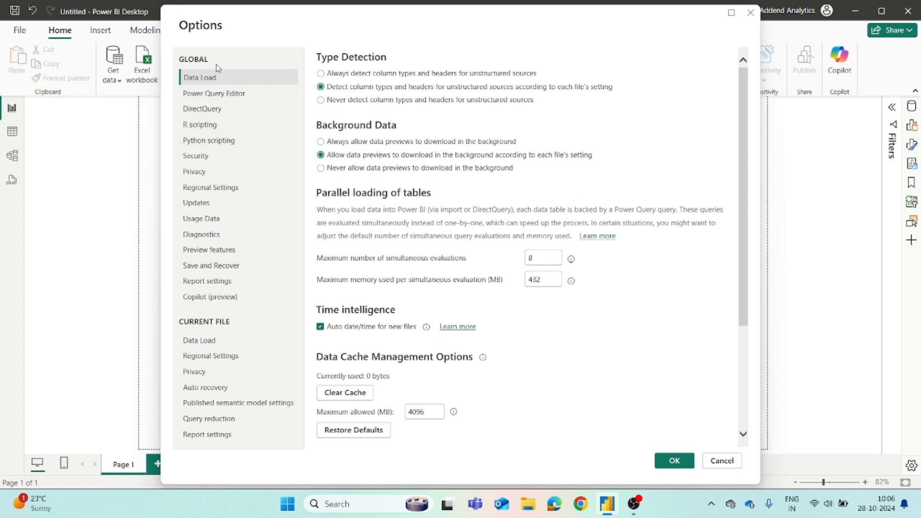
{"action": "mouse_move", "coordinate": [210, 329]}
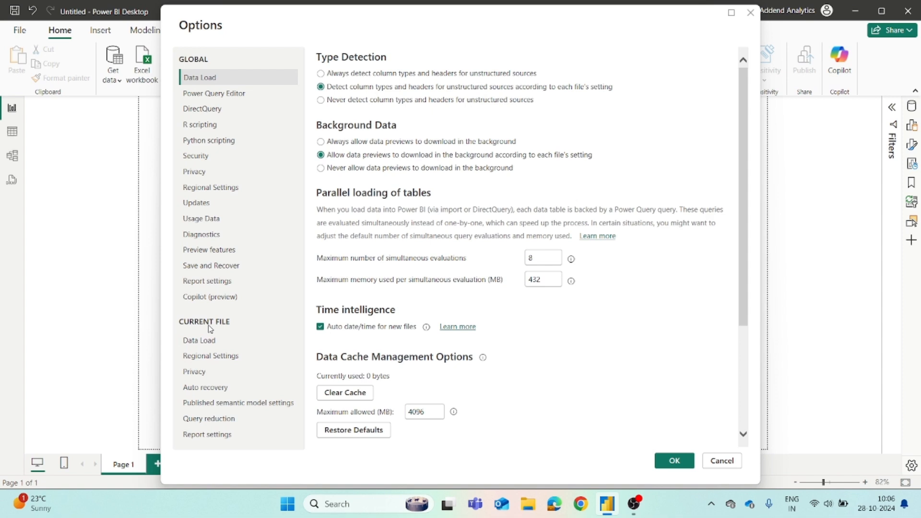
{"action": "mouse_move", "coordinate": [224, 340]}
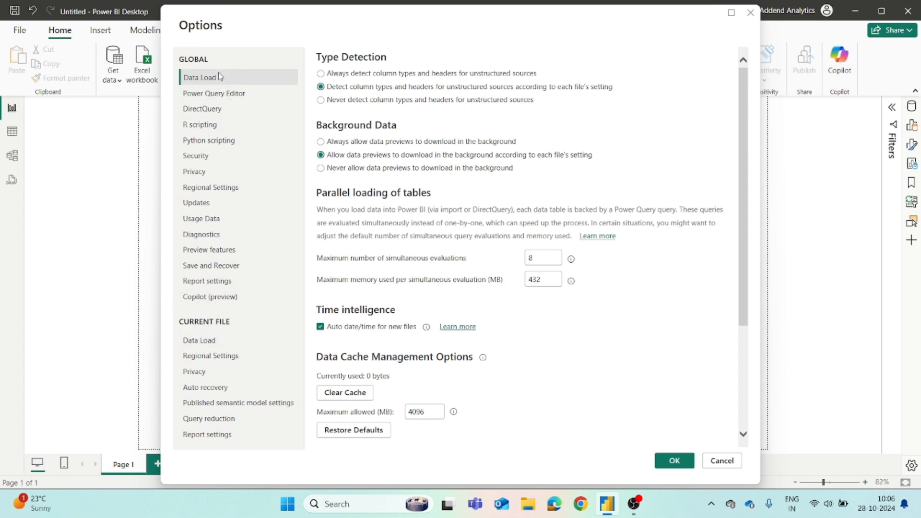
{"action": "mouse_move", "coordinate": [220, 249]}
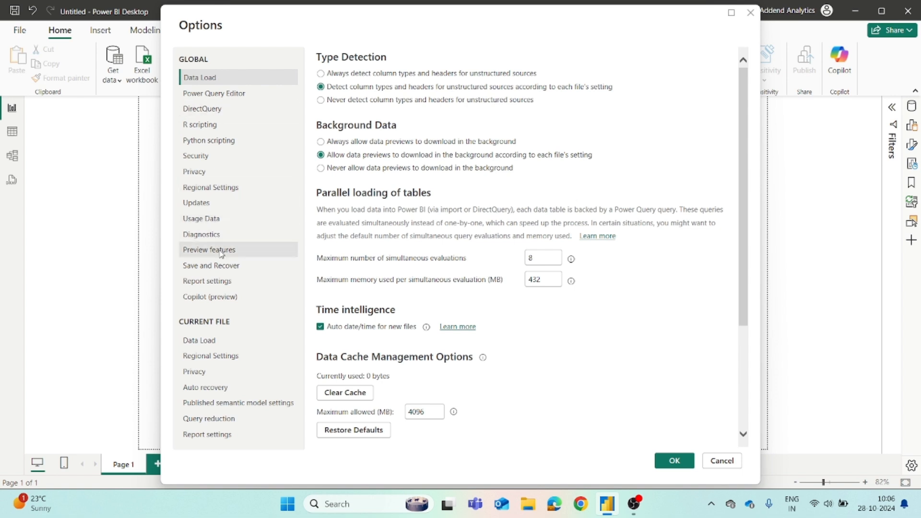
{"action": "left_click", "coordinate": [208, 249]}
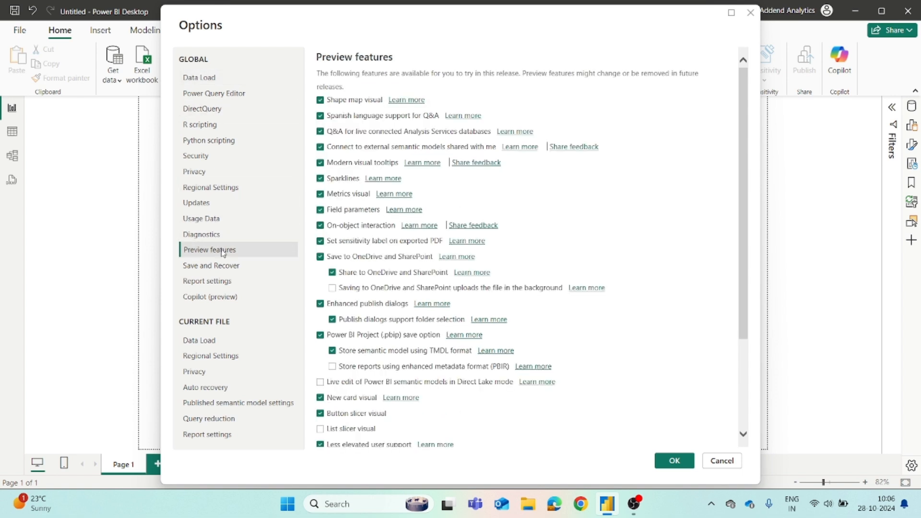
{"action": "mouse_move", "coordinate": [404, 193]}
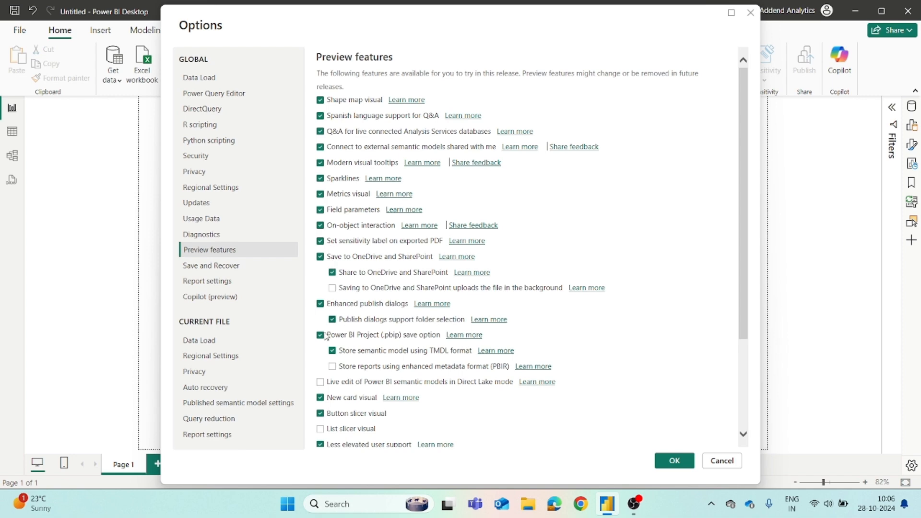
Step: Enable List slicer visual, enhanced metadata (PBIR) report format and background OneDrive/SharePoint uploads
{"action": "scroll", "scroll_direction": "down", "scroll_amount": 3}
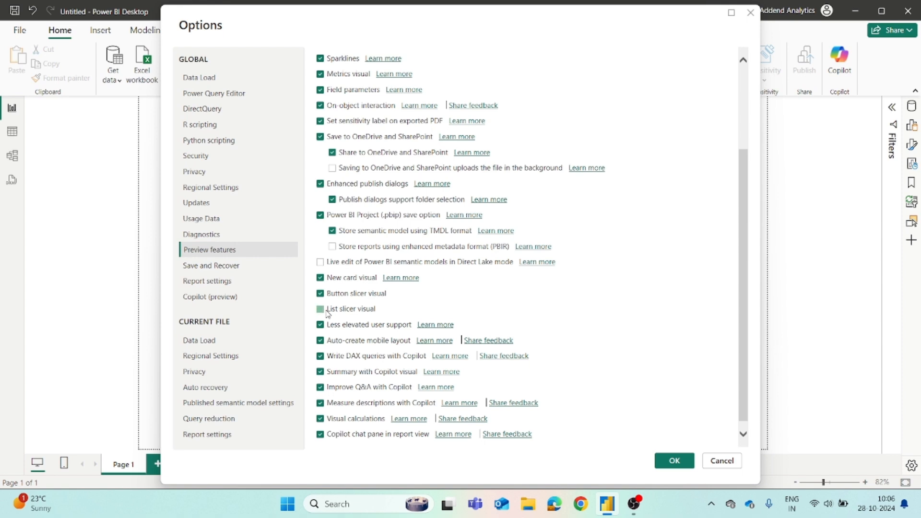
{"action": "left_click", "coordinate": [320, 309]}
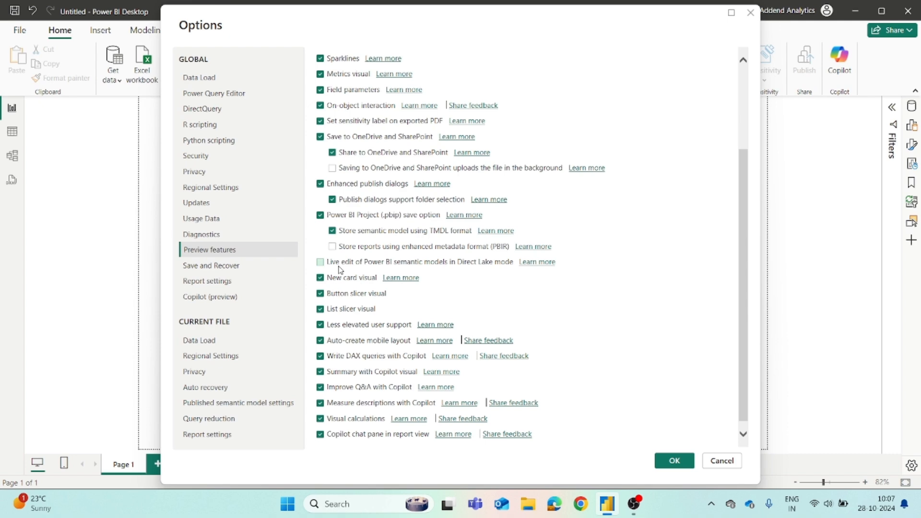
{"action": "scroll", "scroll_direction": "up", "scroll_amount": 3}
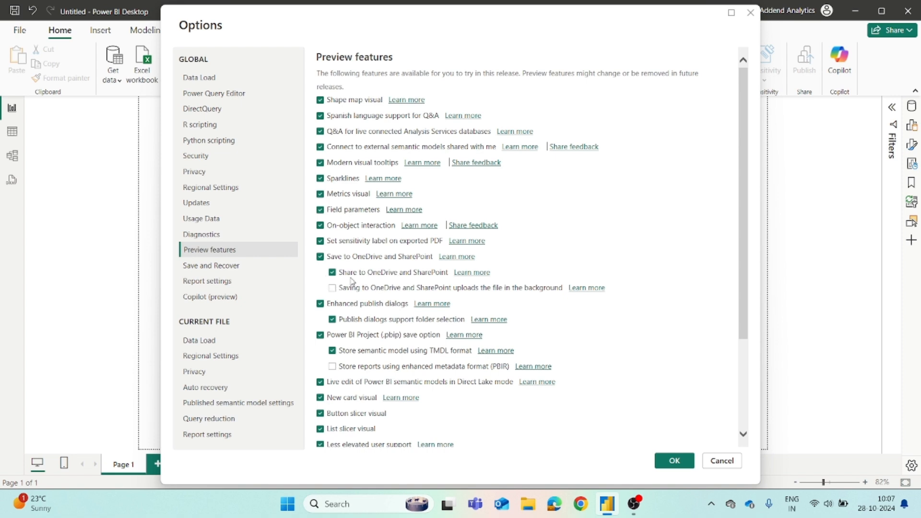
{"action": "scroll", "scroll_direction": "down", "scroll_amount": 3}
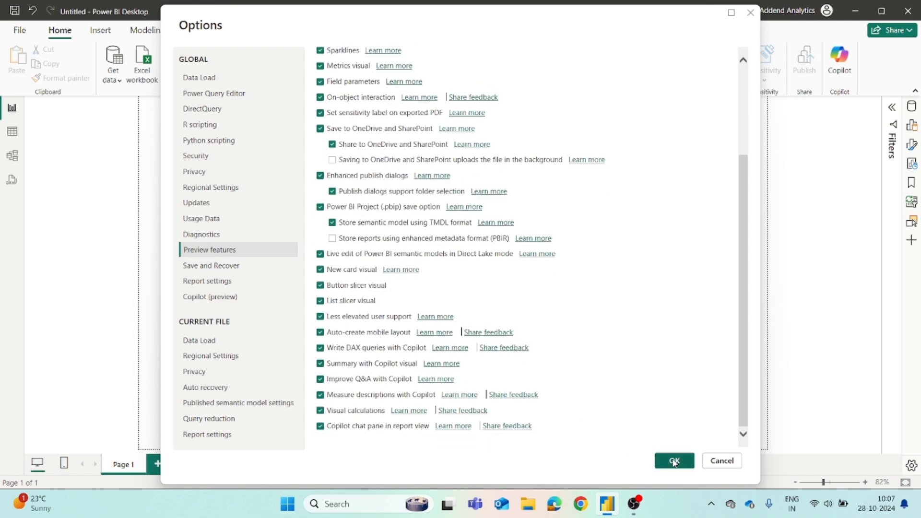
{"action": "left_click", "coordinate": [332, 238]}
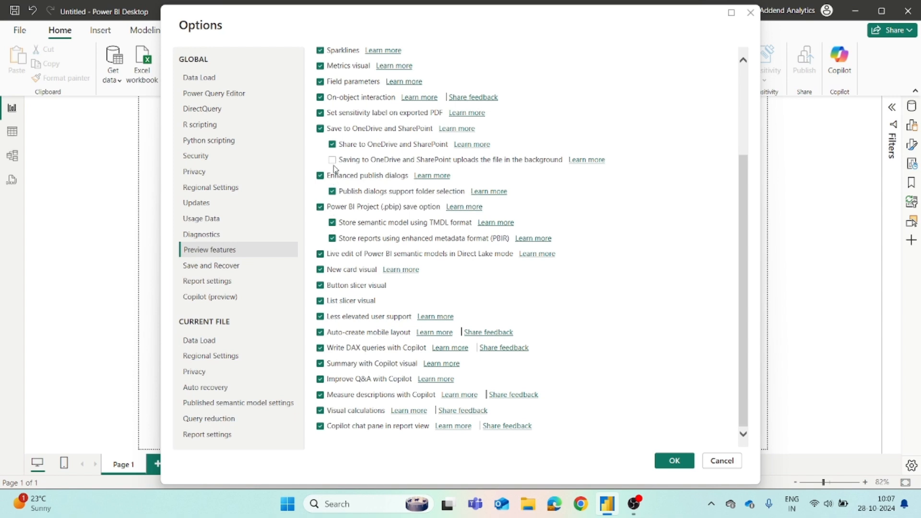
{"action": "left_click", "coordinate": [331, 159]}
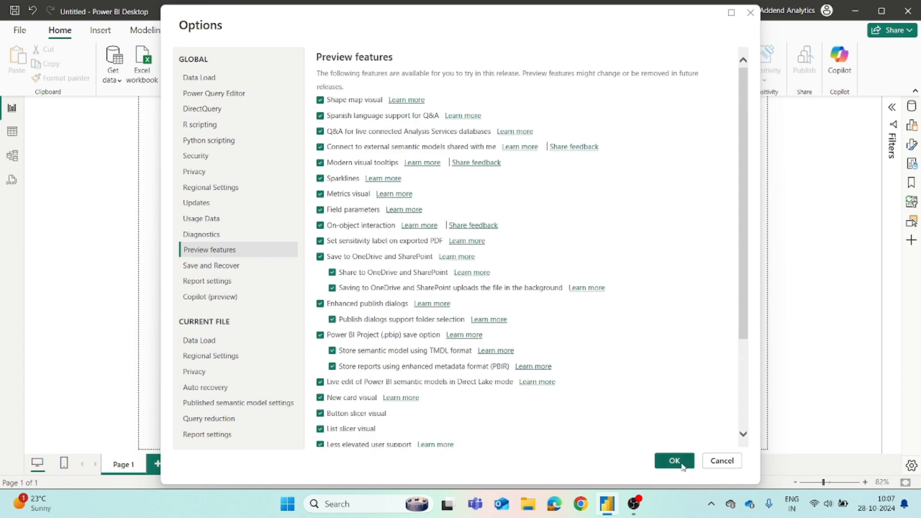
Step: Apply the preview settings with OK, revealing the restart-required notice
{"action": "left_click", "coordinate": [674, 460]}
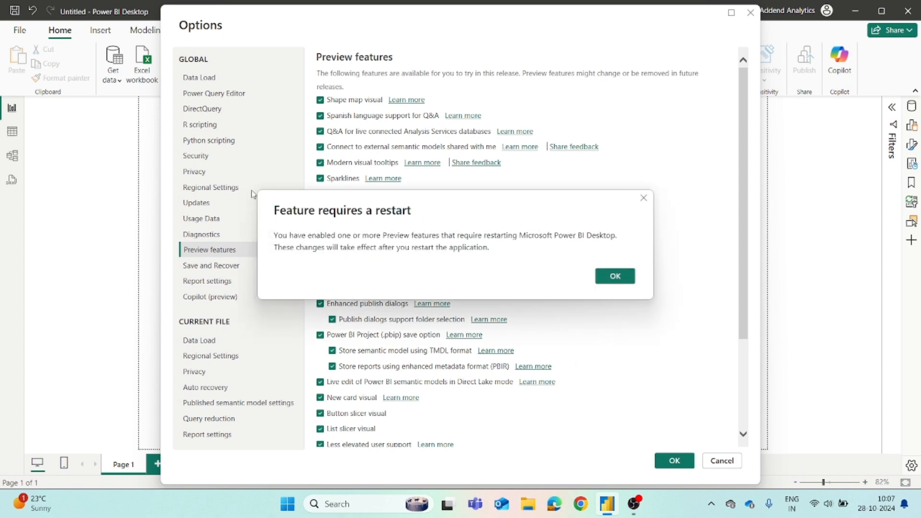
{"action": "mouse_move", "coordinate": [276, 219]}
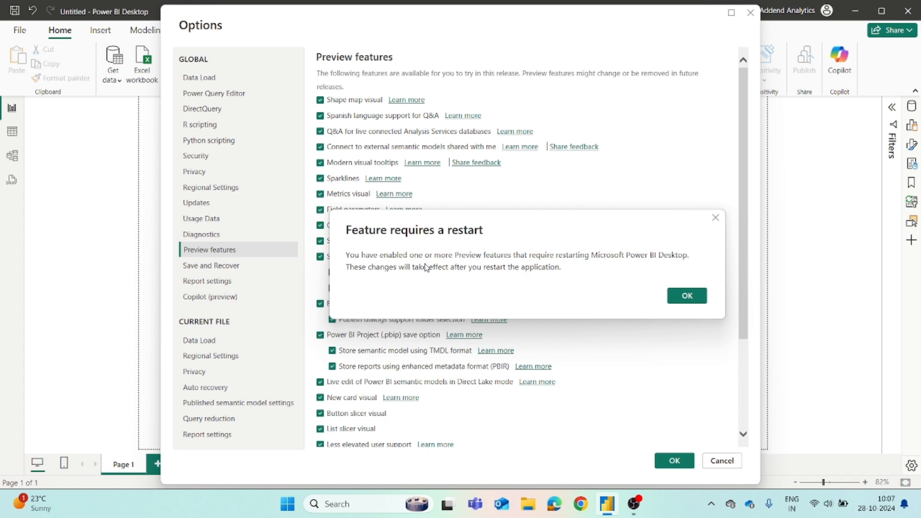
{"action": "mouse_move", "coordinate": [589, 267]}
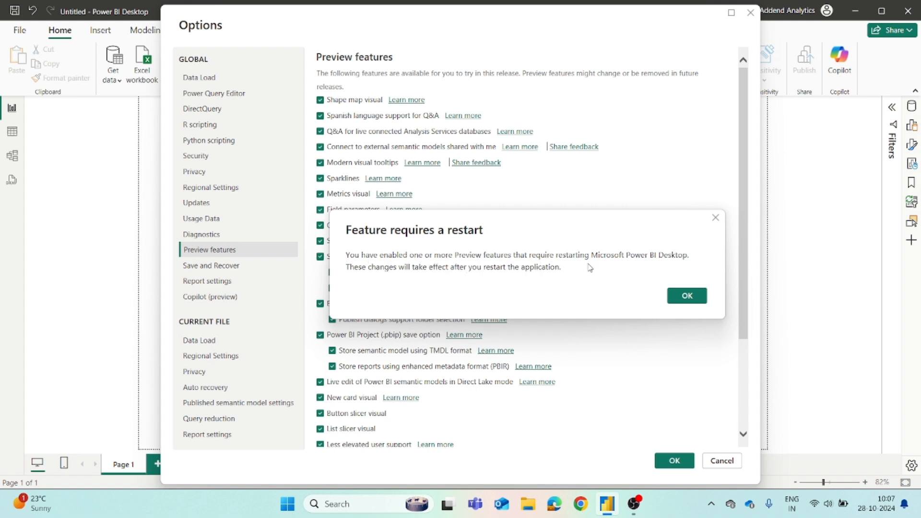
{"action": "mouse_move", "coordinate": [506, 281]}
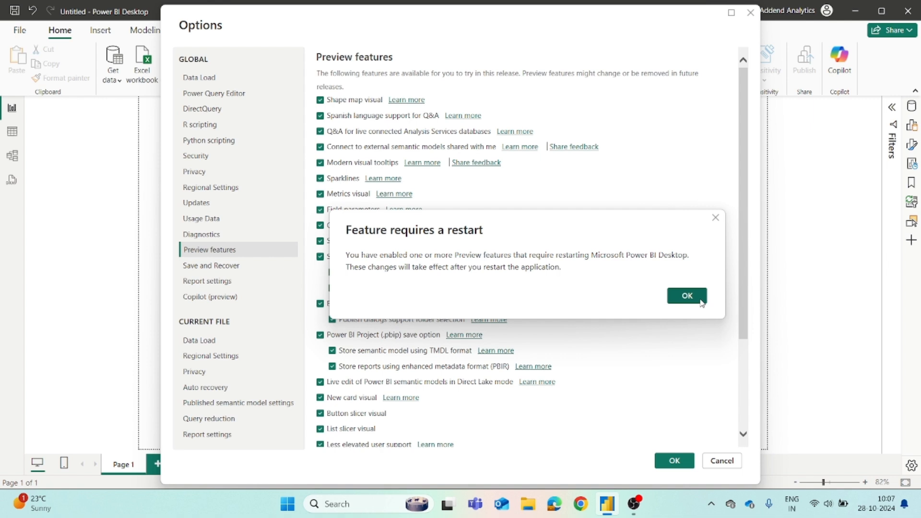
{"action": "mouse_move", "coordinate": [701, 304]}
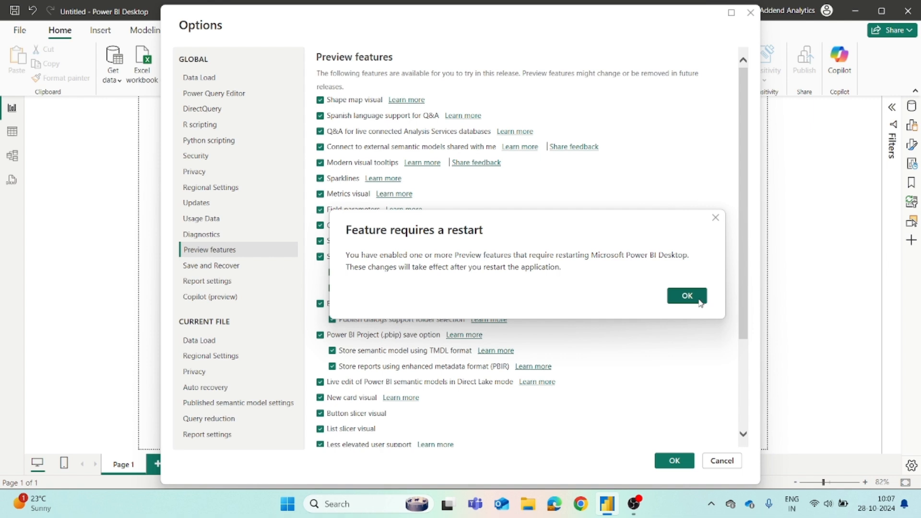
{"action": "mouse_move", "coordinate": [698, 302]}
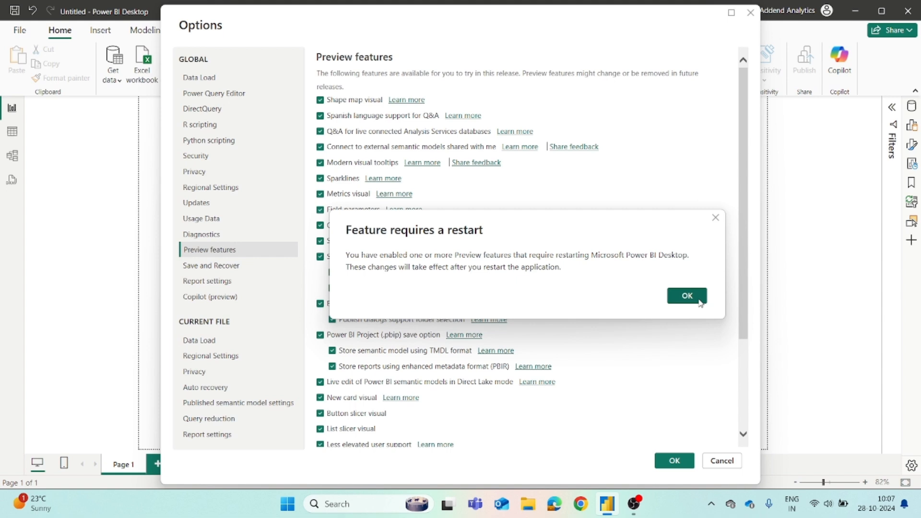